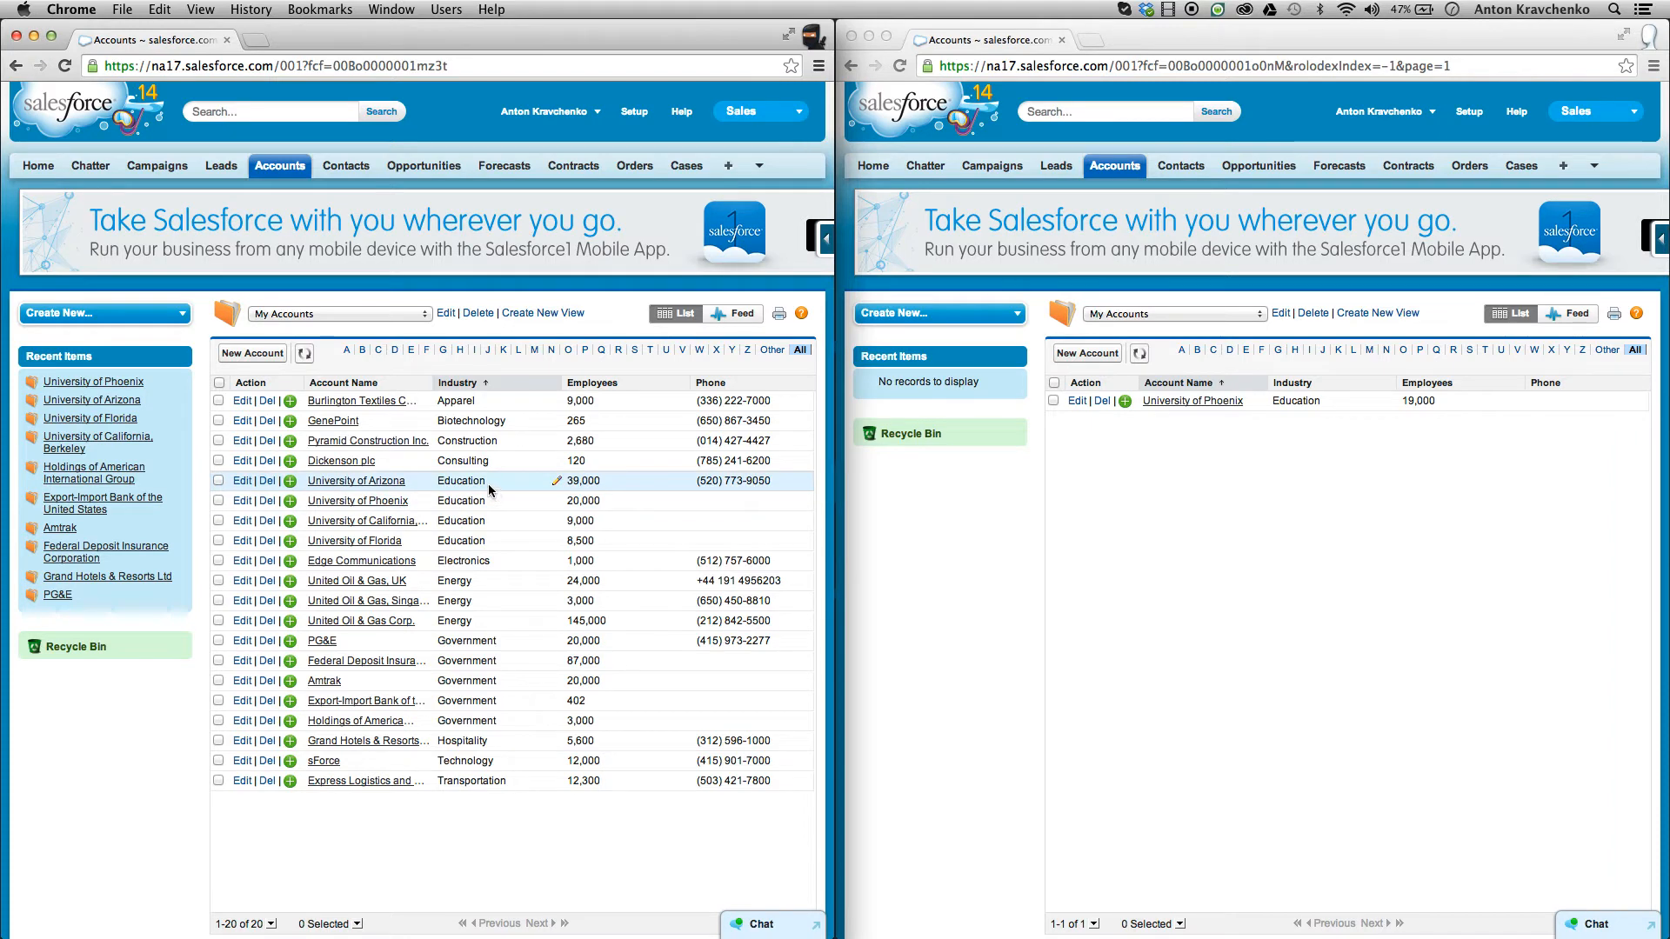
mouse_move(480, 640)
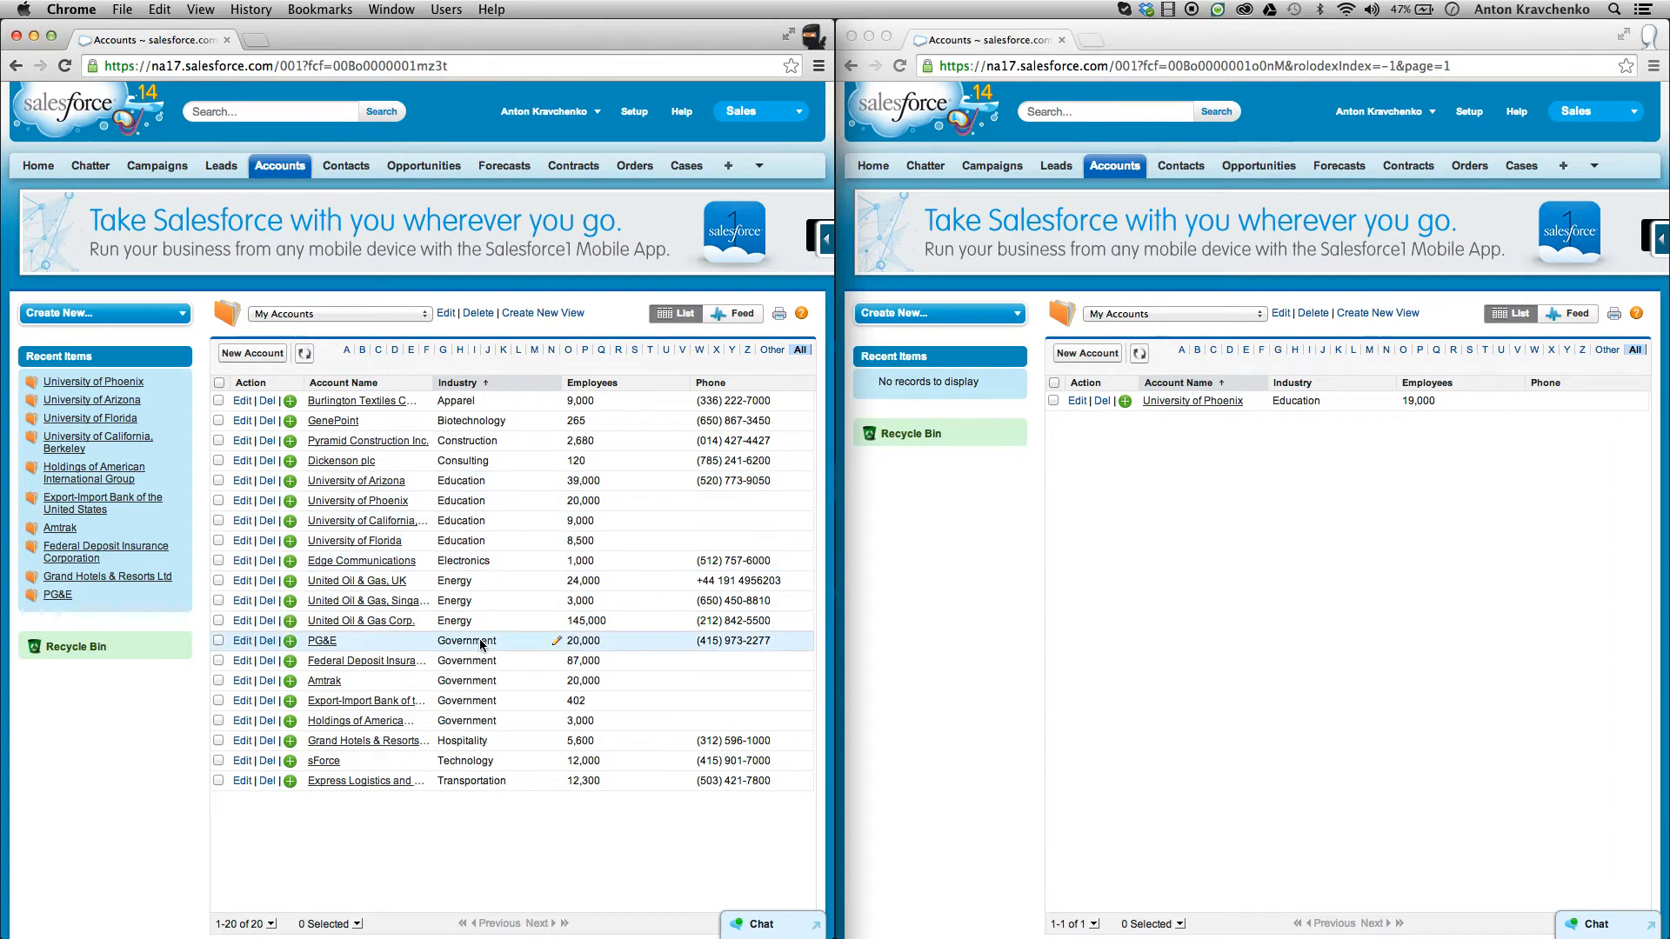
mouse_move(480, 729)
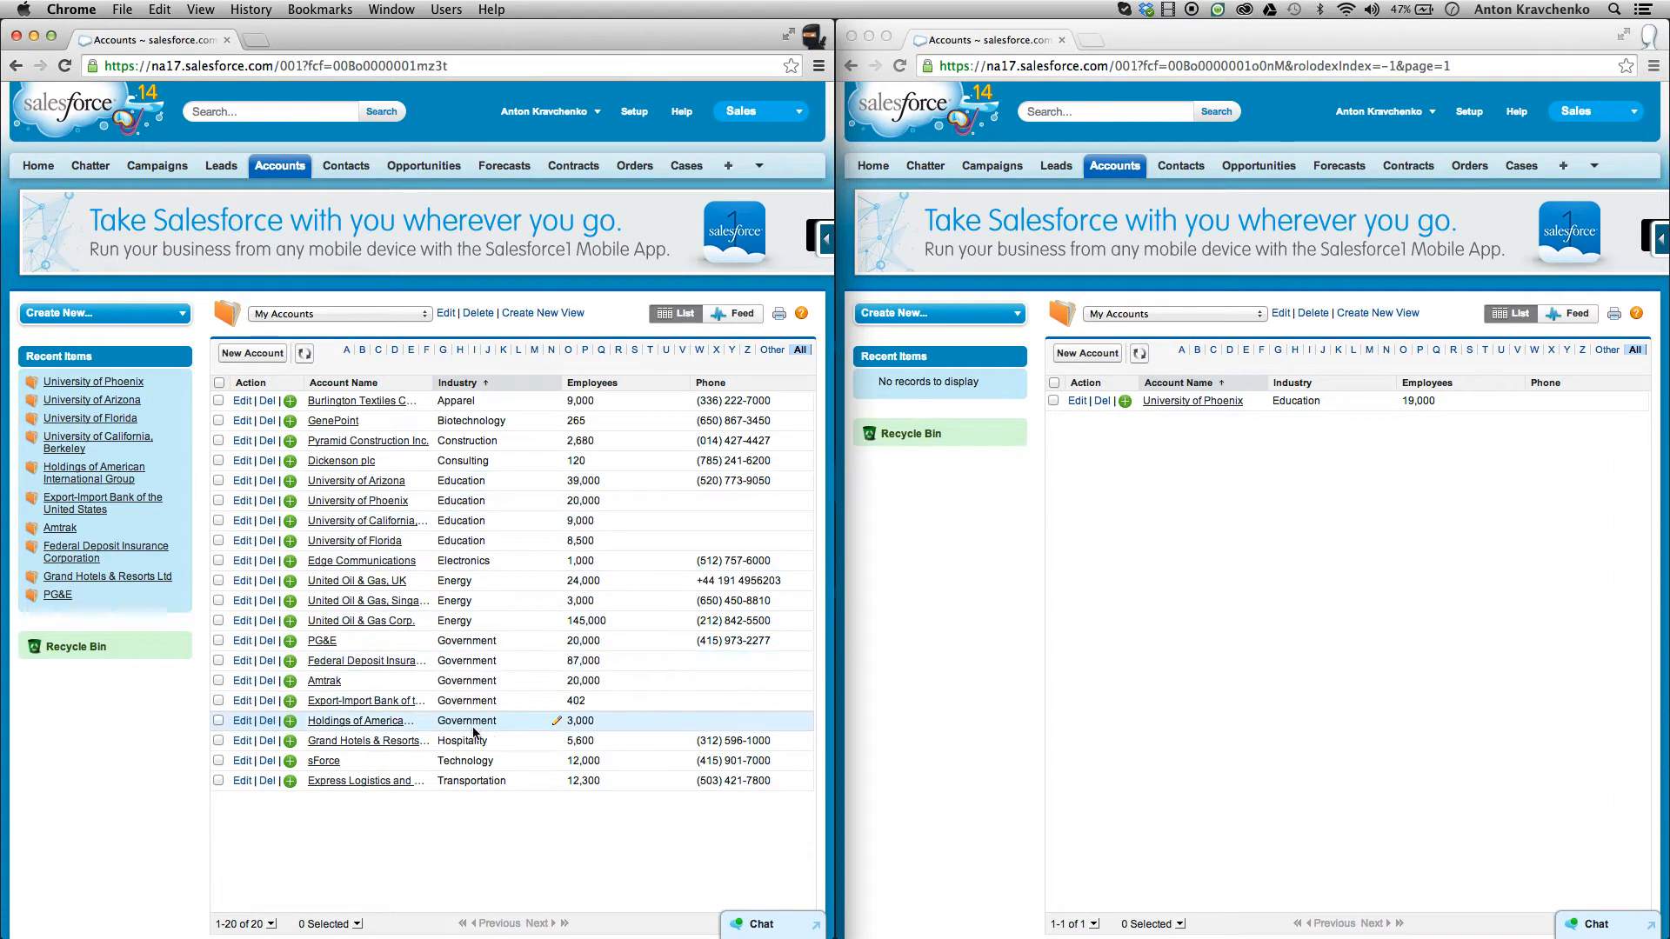
mouse_move(518, 829)
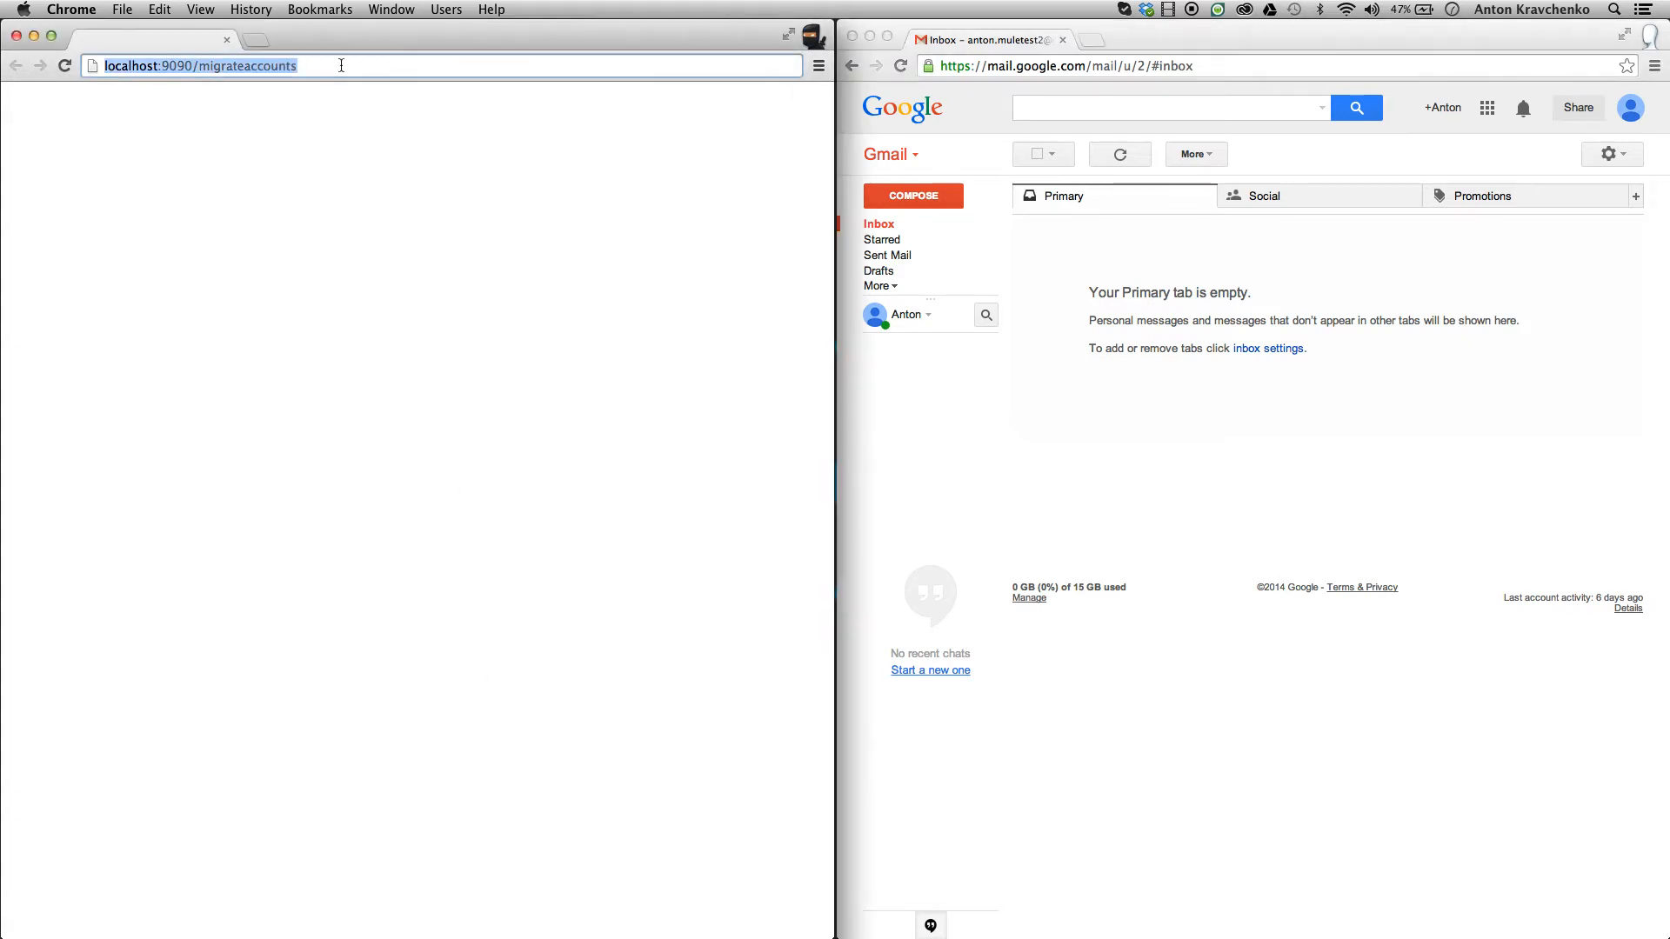
Load localhost:9090/migrateaccounts to trigger the account migration.
key("Return")
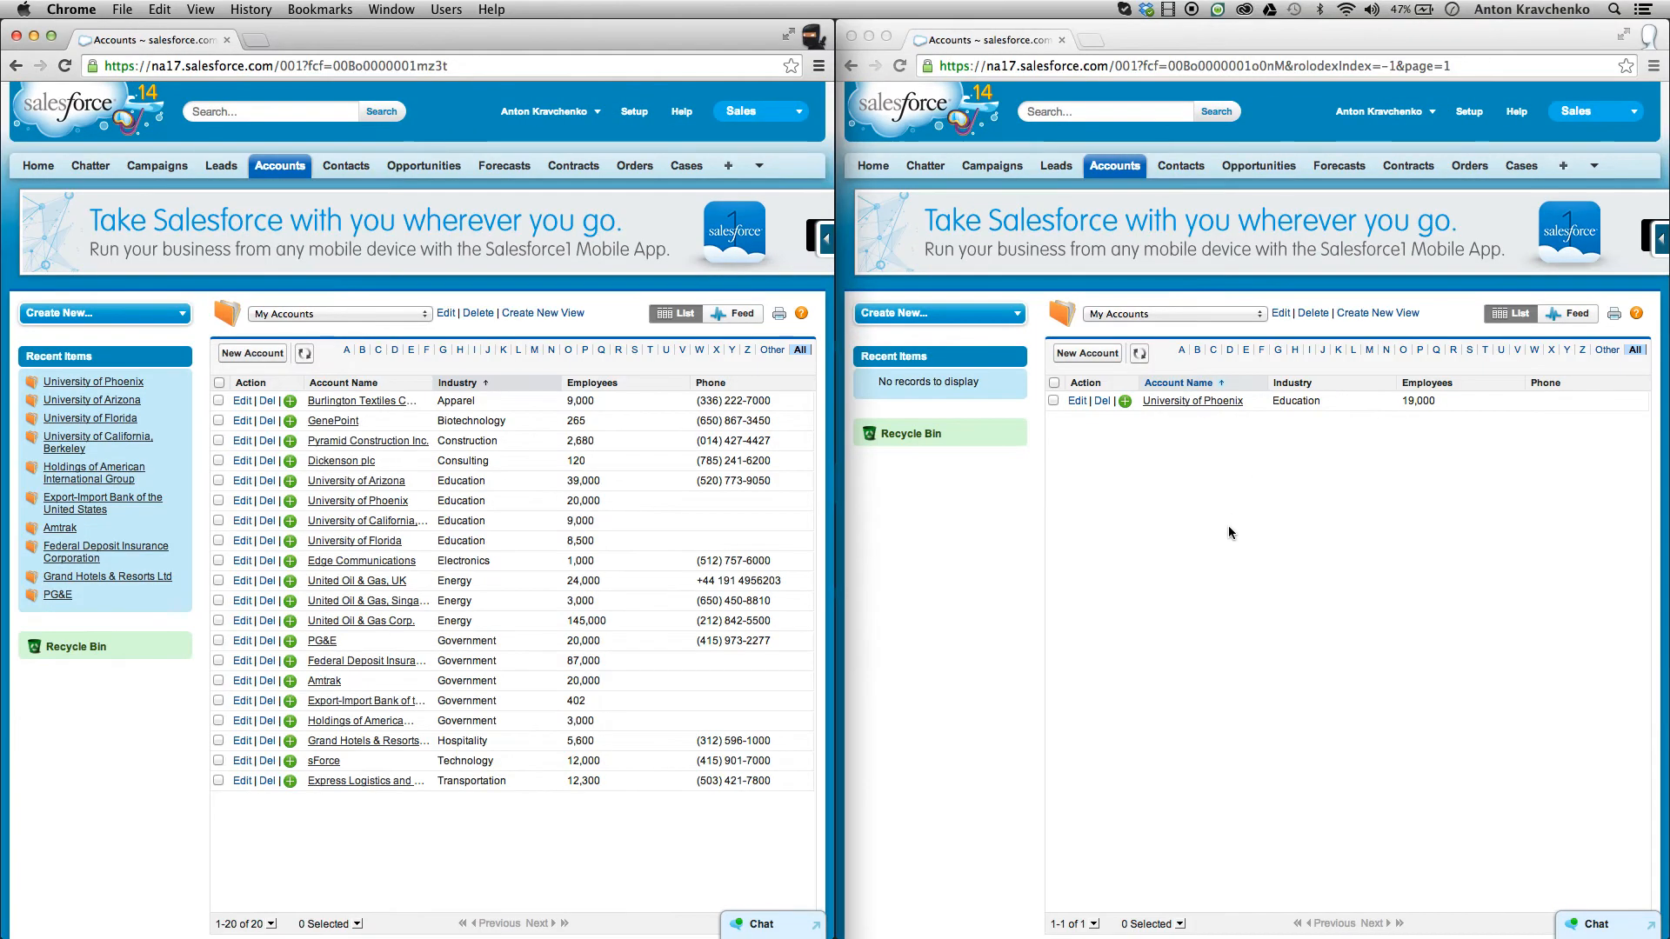
mouse_move(1176, 435)
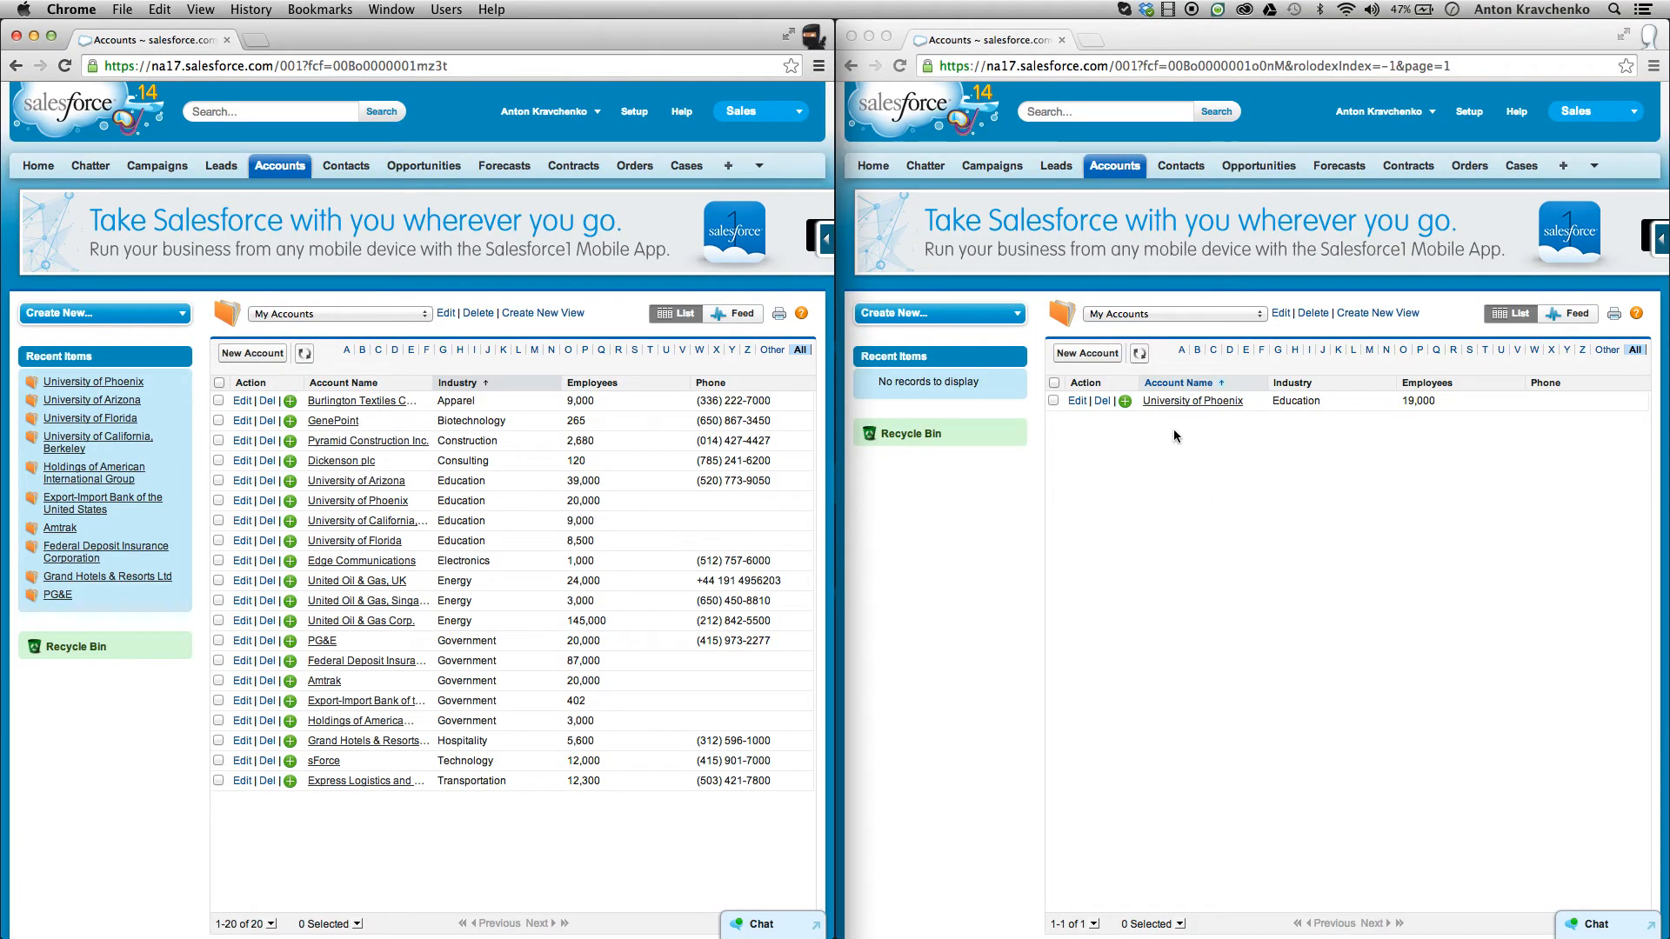
Review the target org's Accounts list before moving to the template project.
left_click(1139, 353)
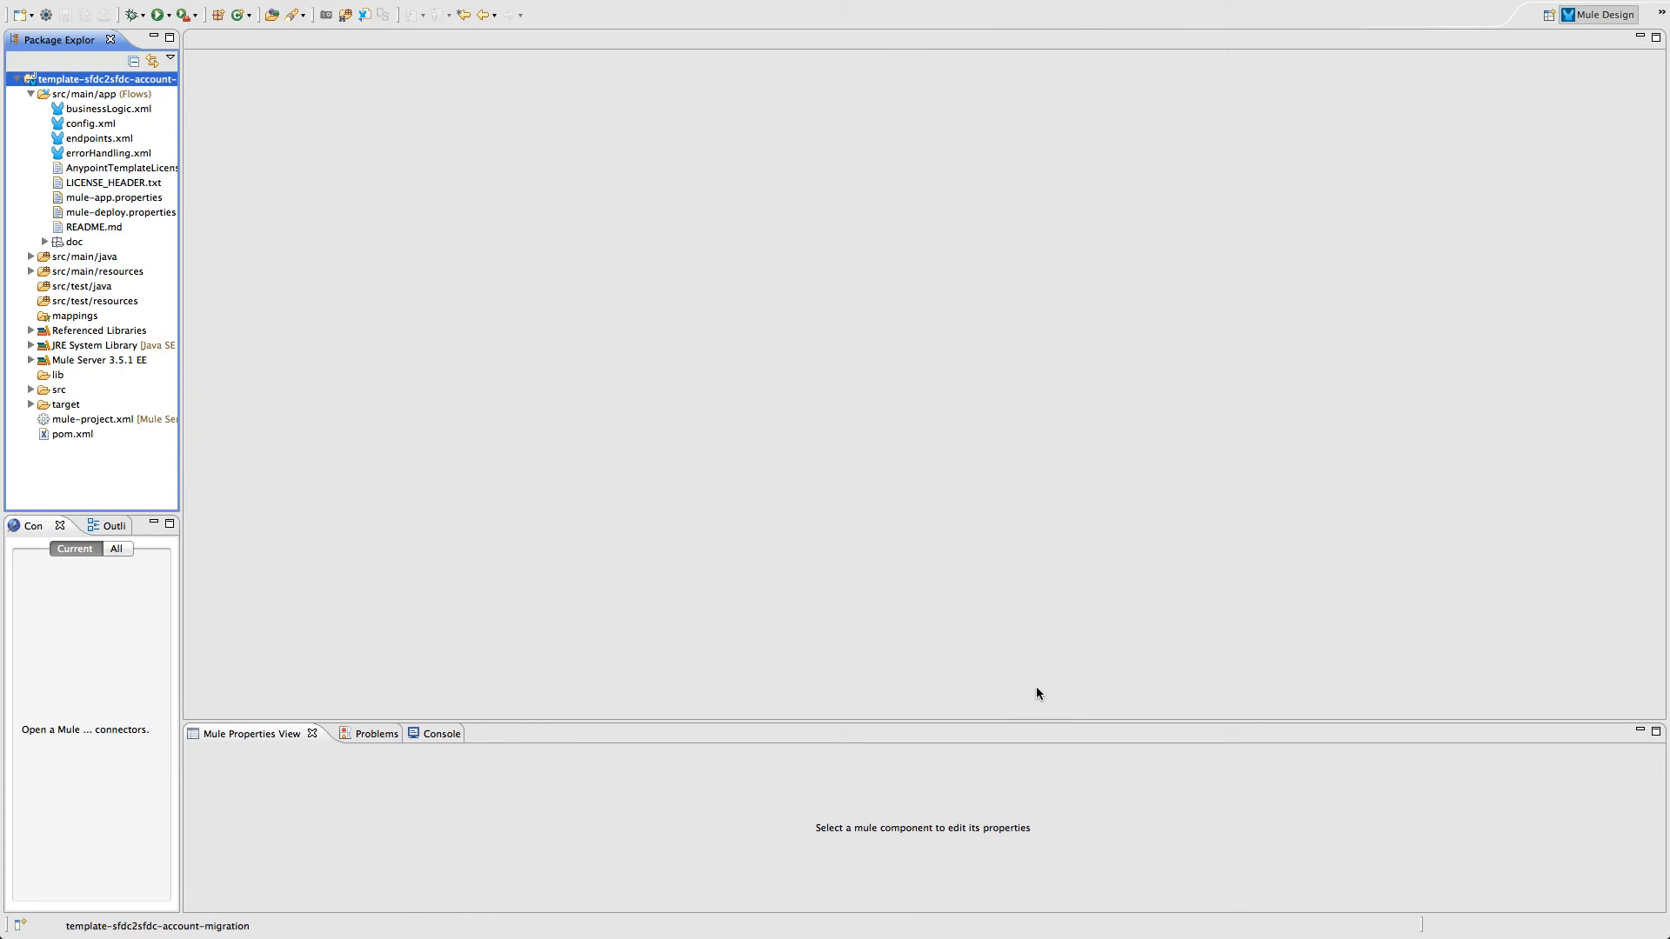
Show endpoints.xml's triggerFlow in Message Flow view from src/main/app.
left_click(97, 139)
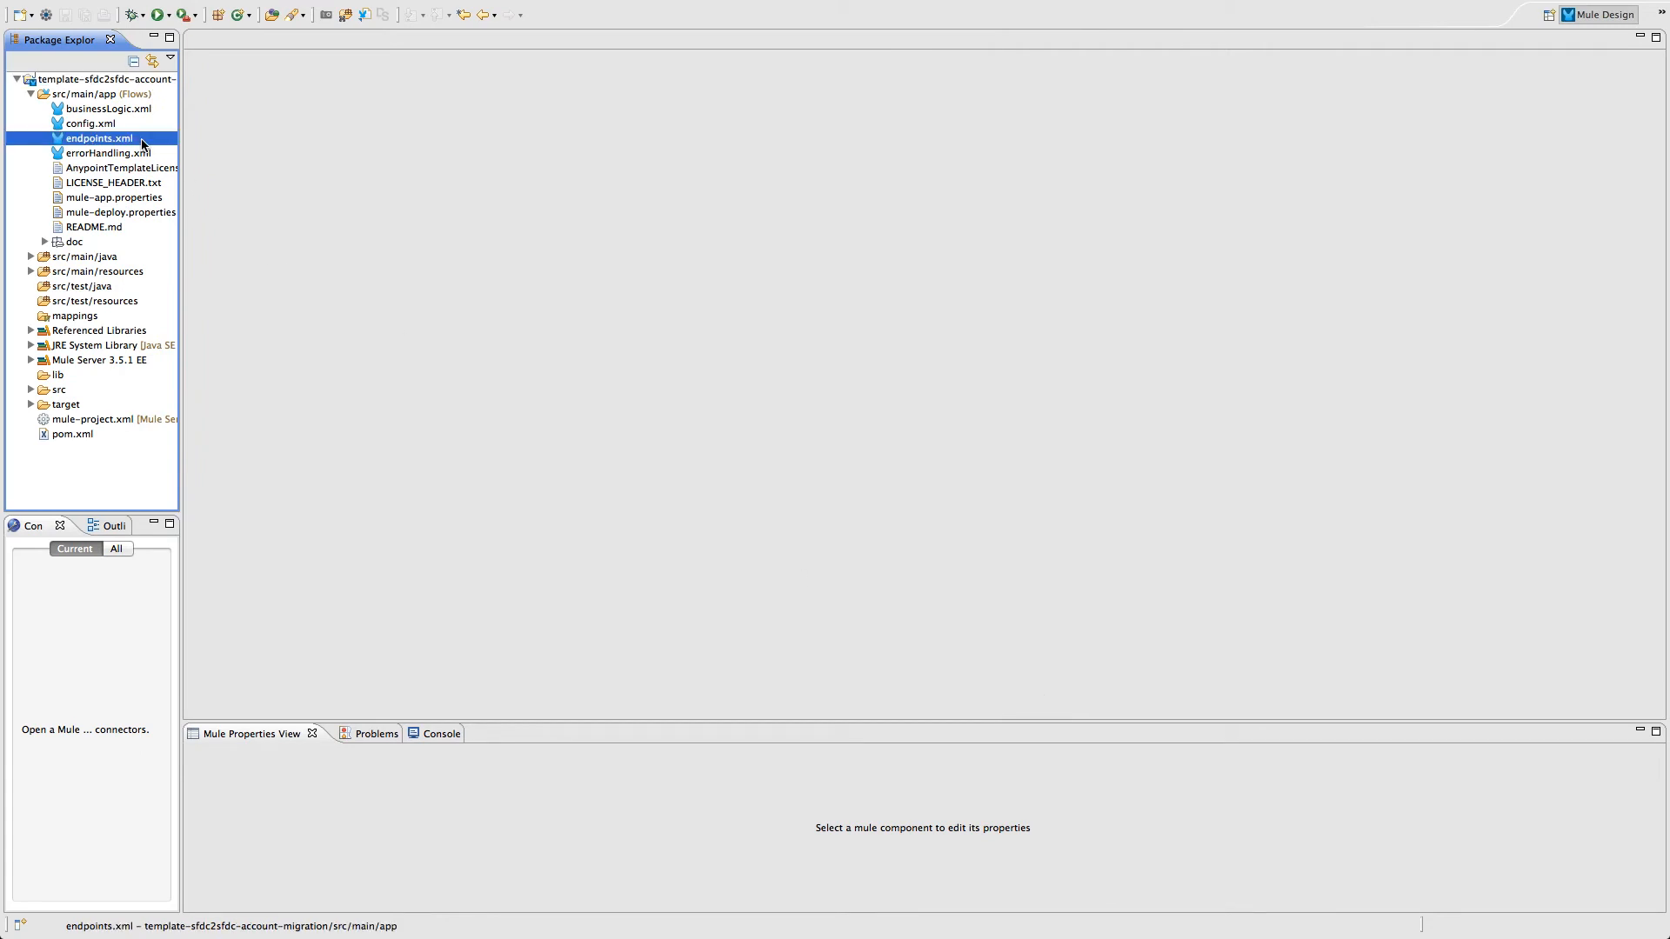
double_click(94, 138)
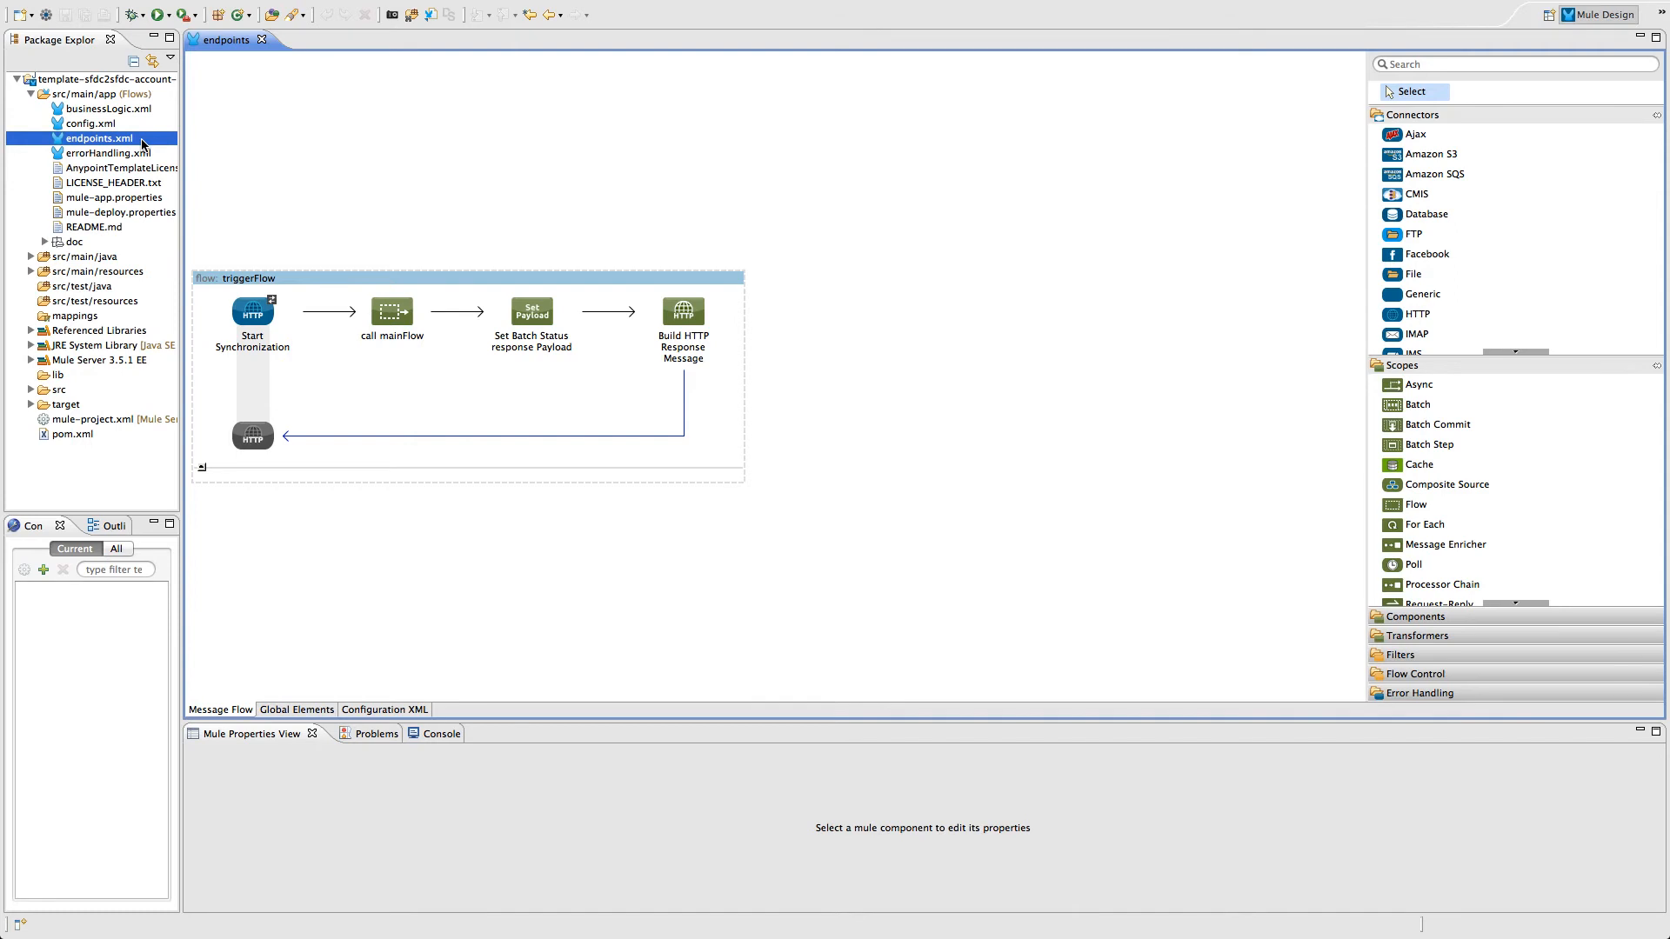
Examine businessLogic.xml's migrateAccountsBatch job, instance A account query and selectNewerAccountStep settings.
double_click(106, 108)
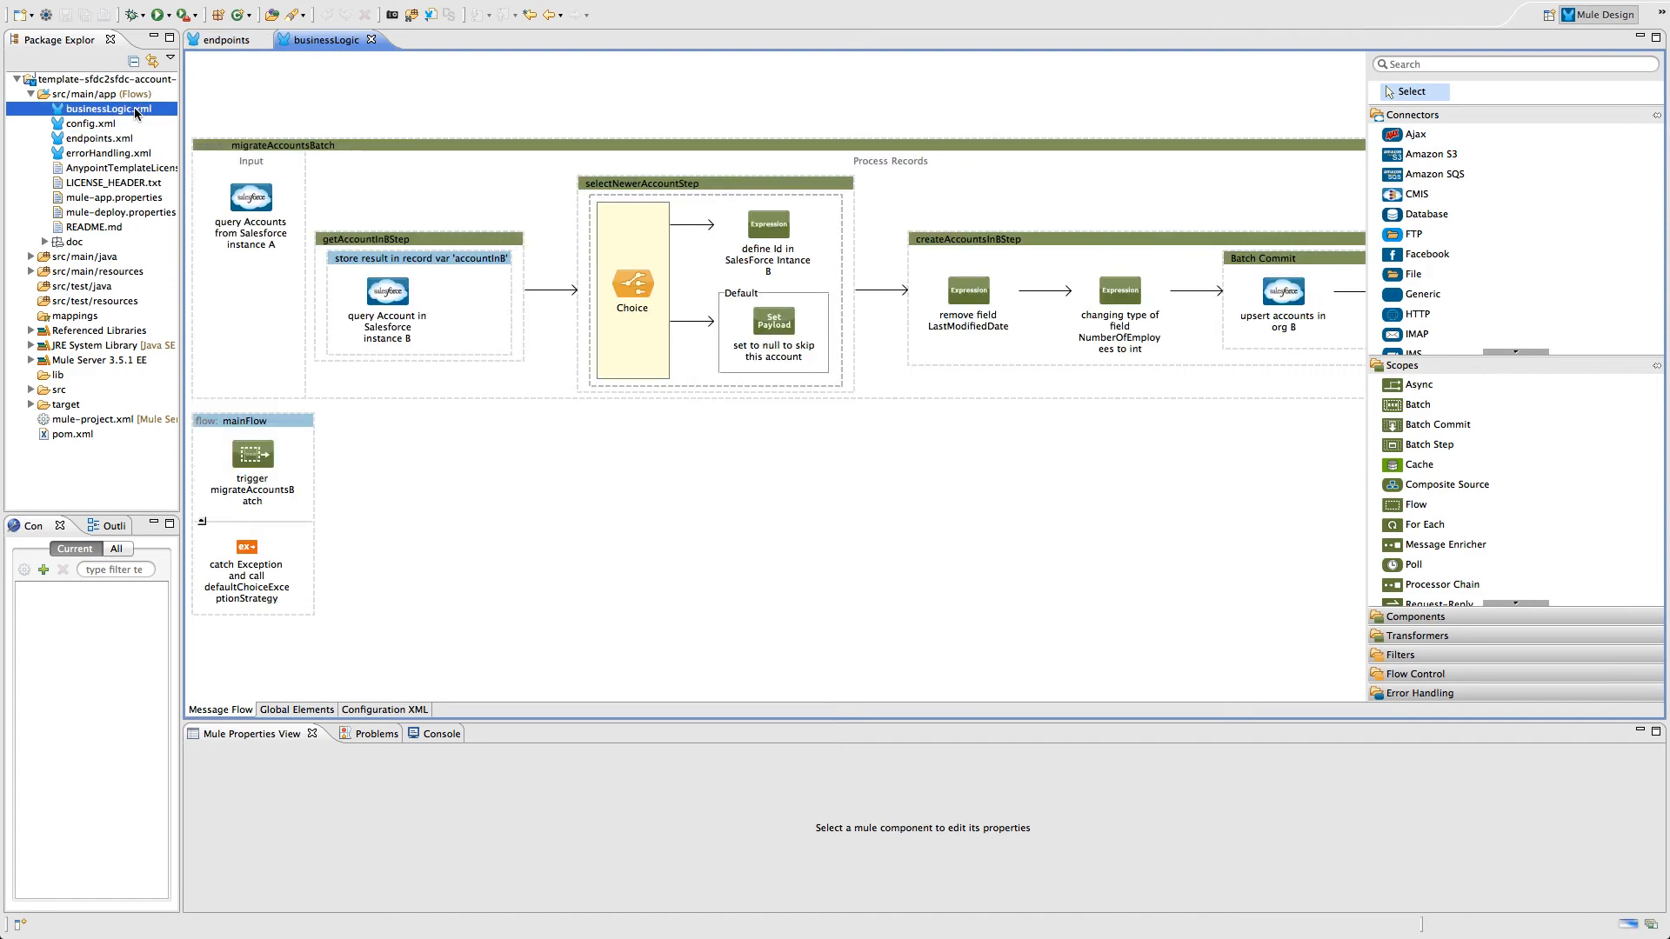
mouse_move(265, 131)
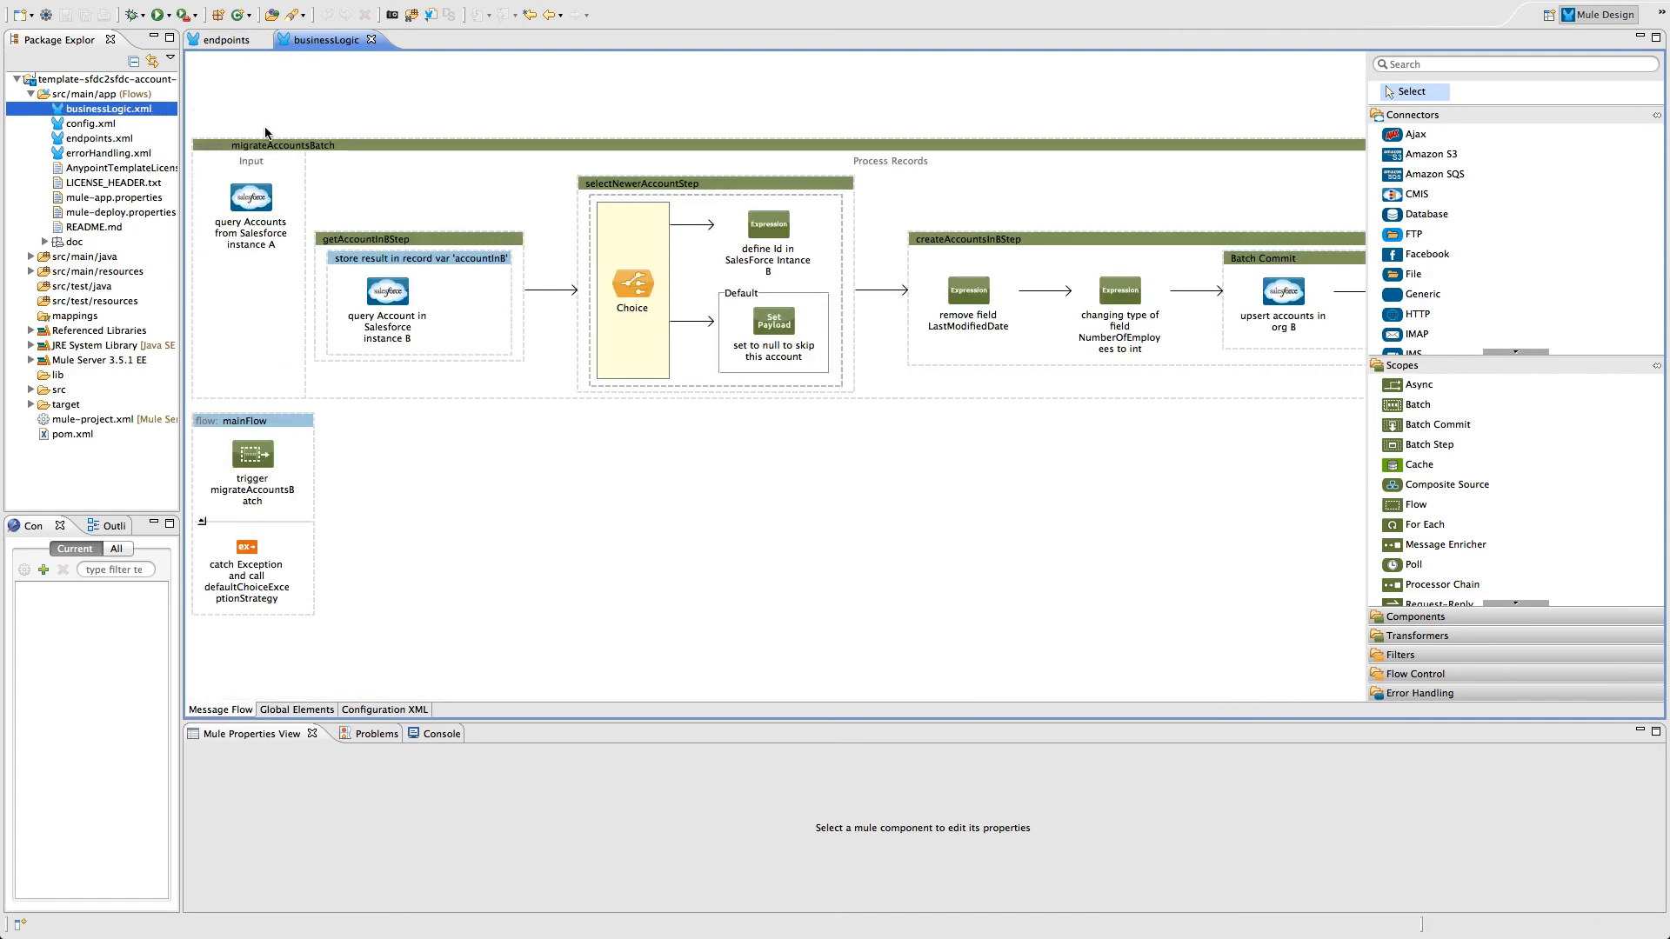
left_click(282, 144)
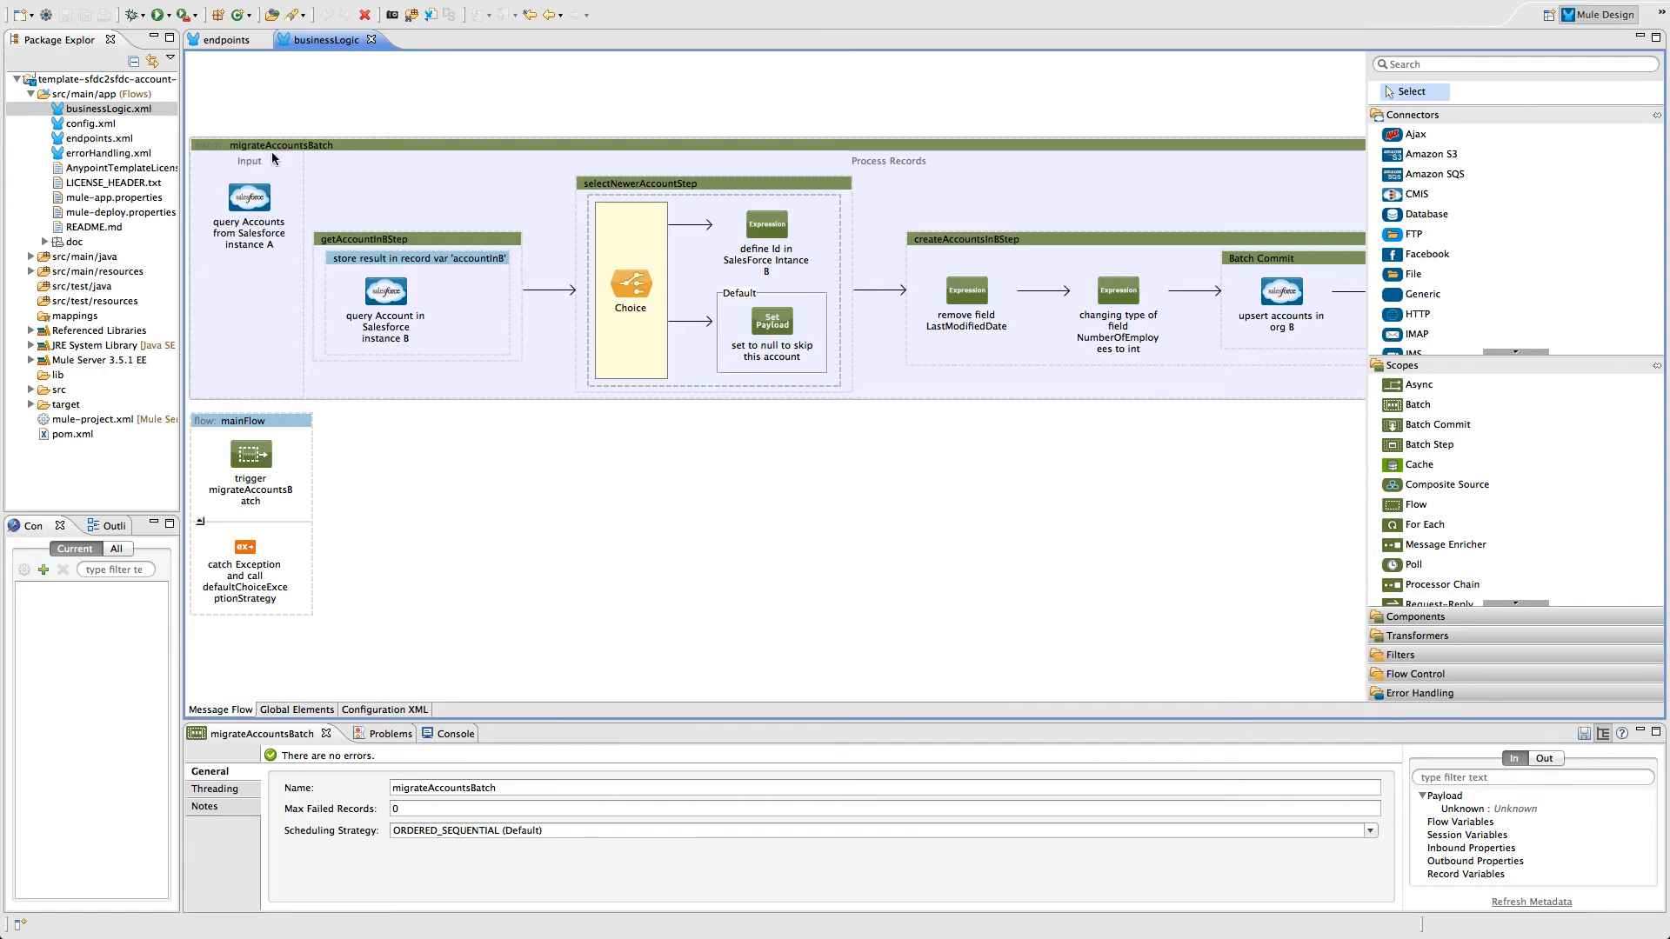
left_click(249, 210)
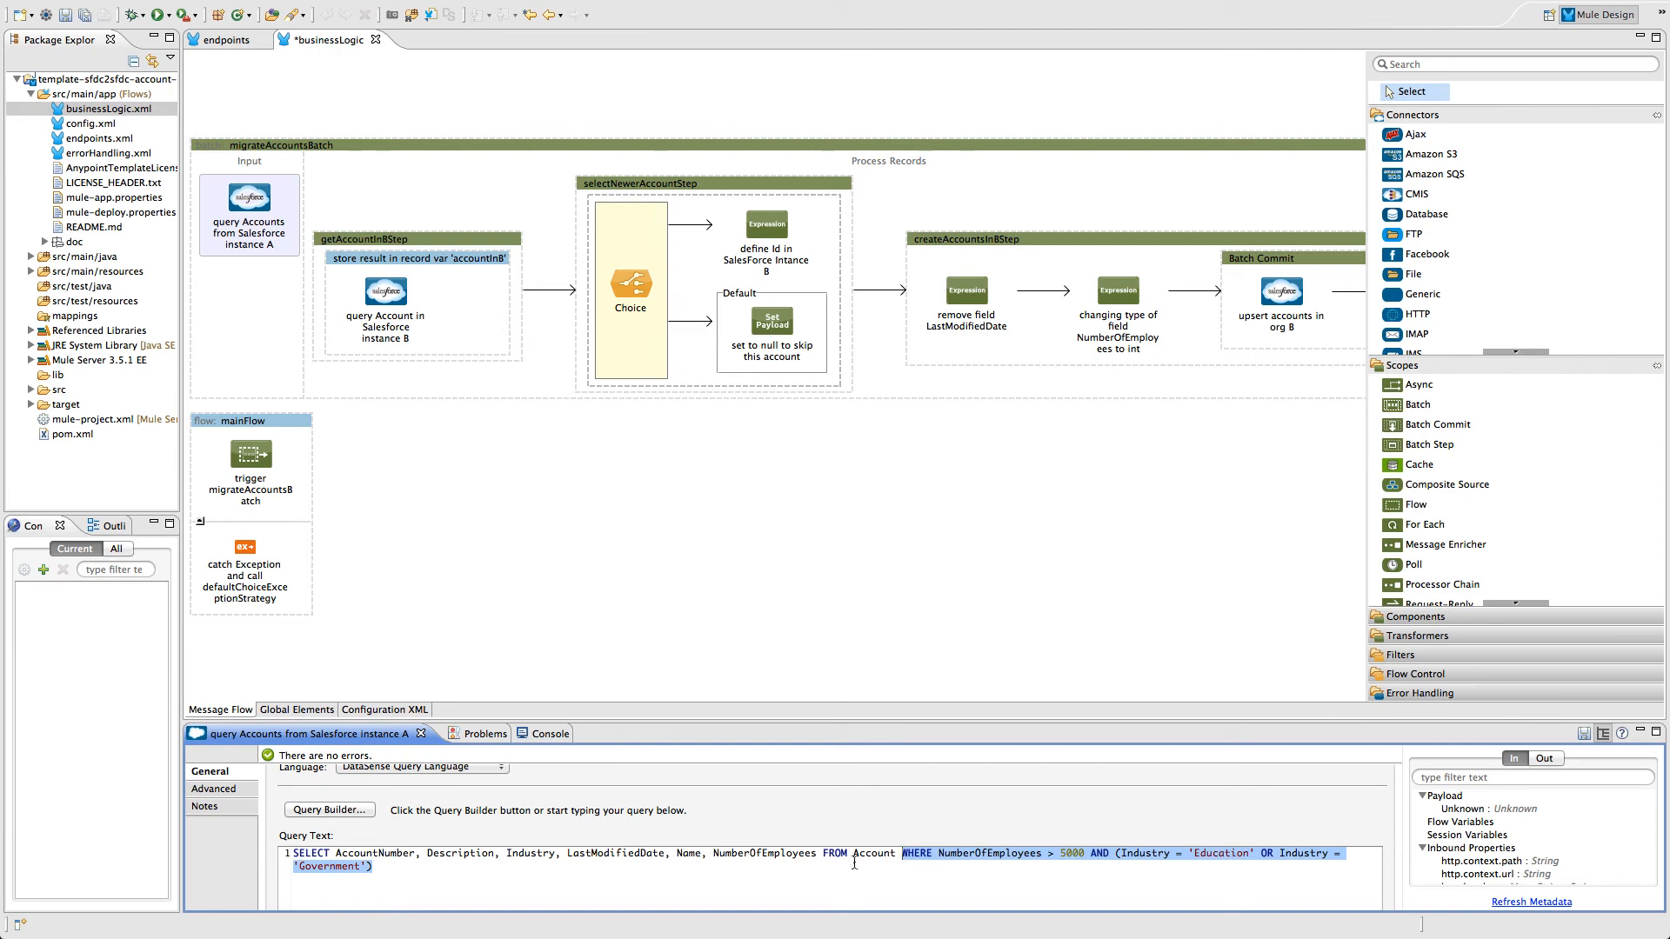
left_click(415, 238)
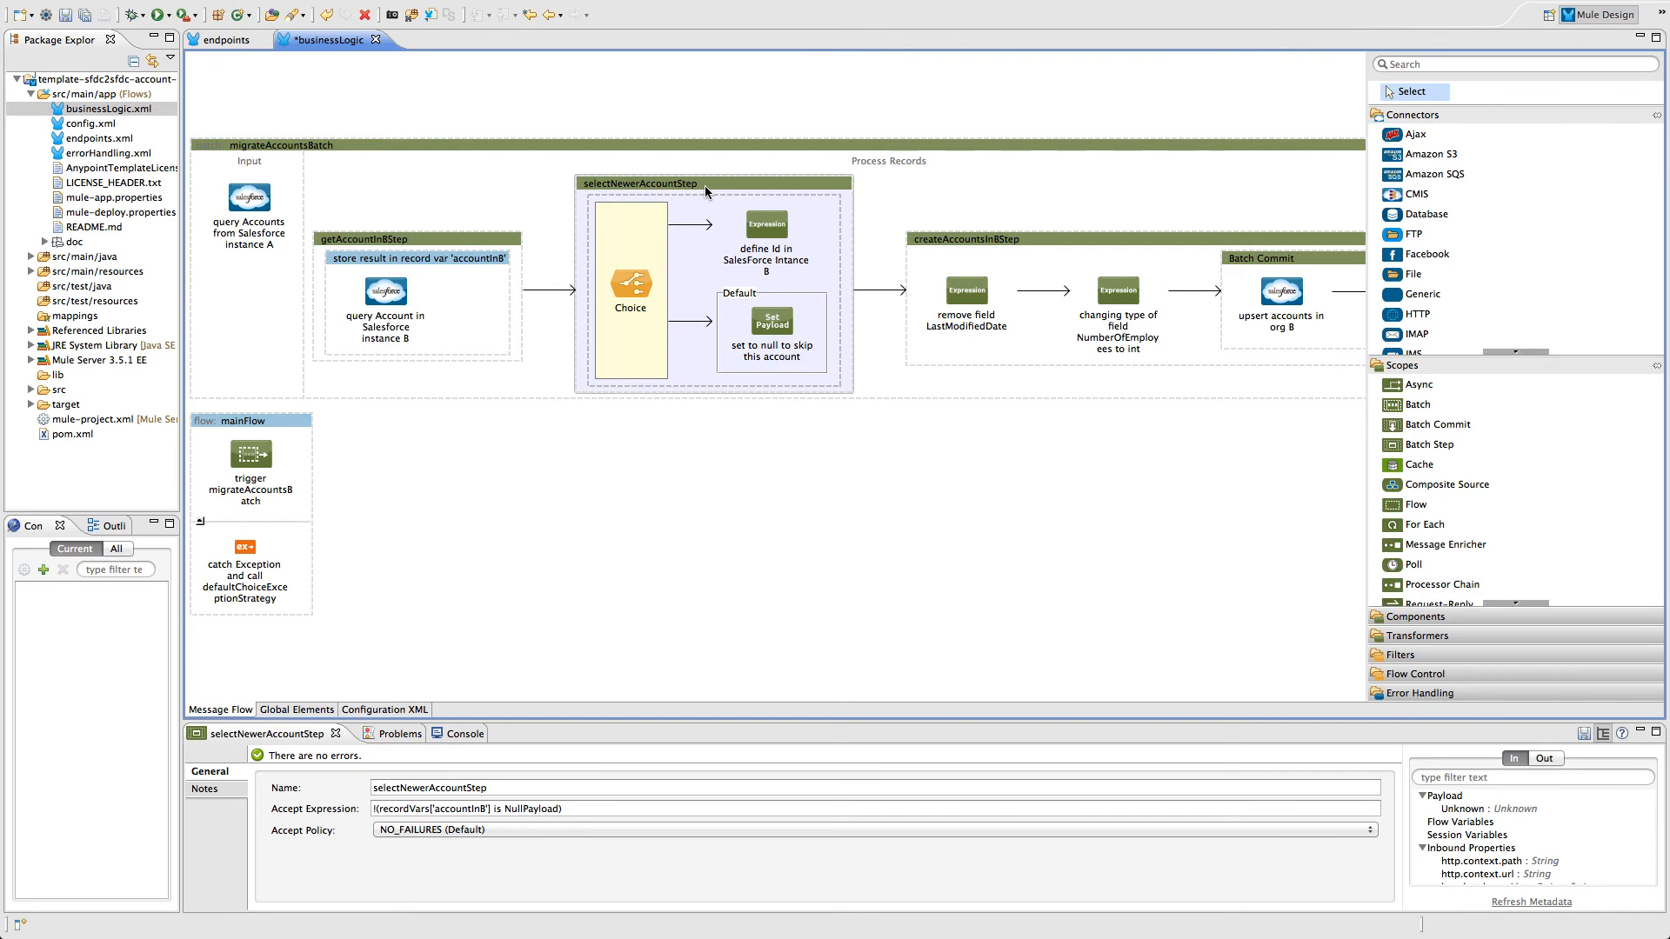
mouse_move(1045, 244)
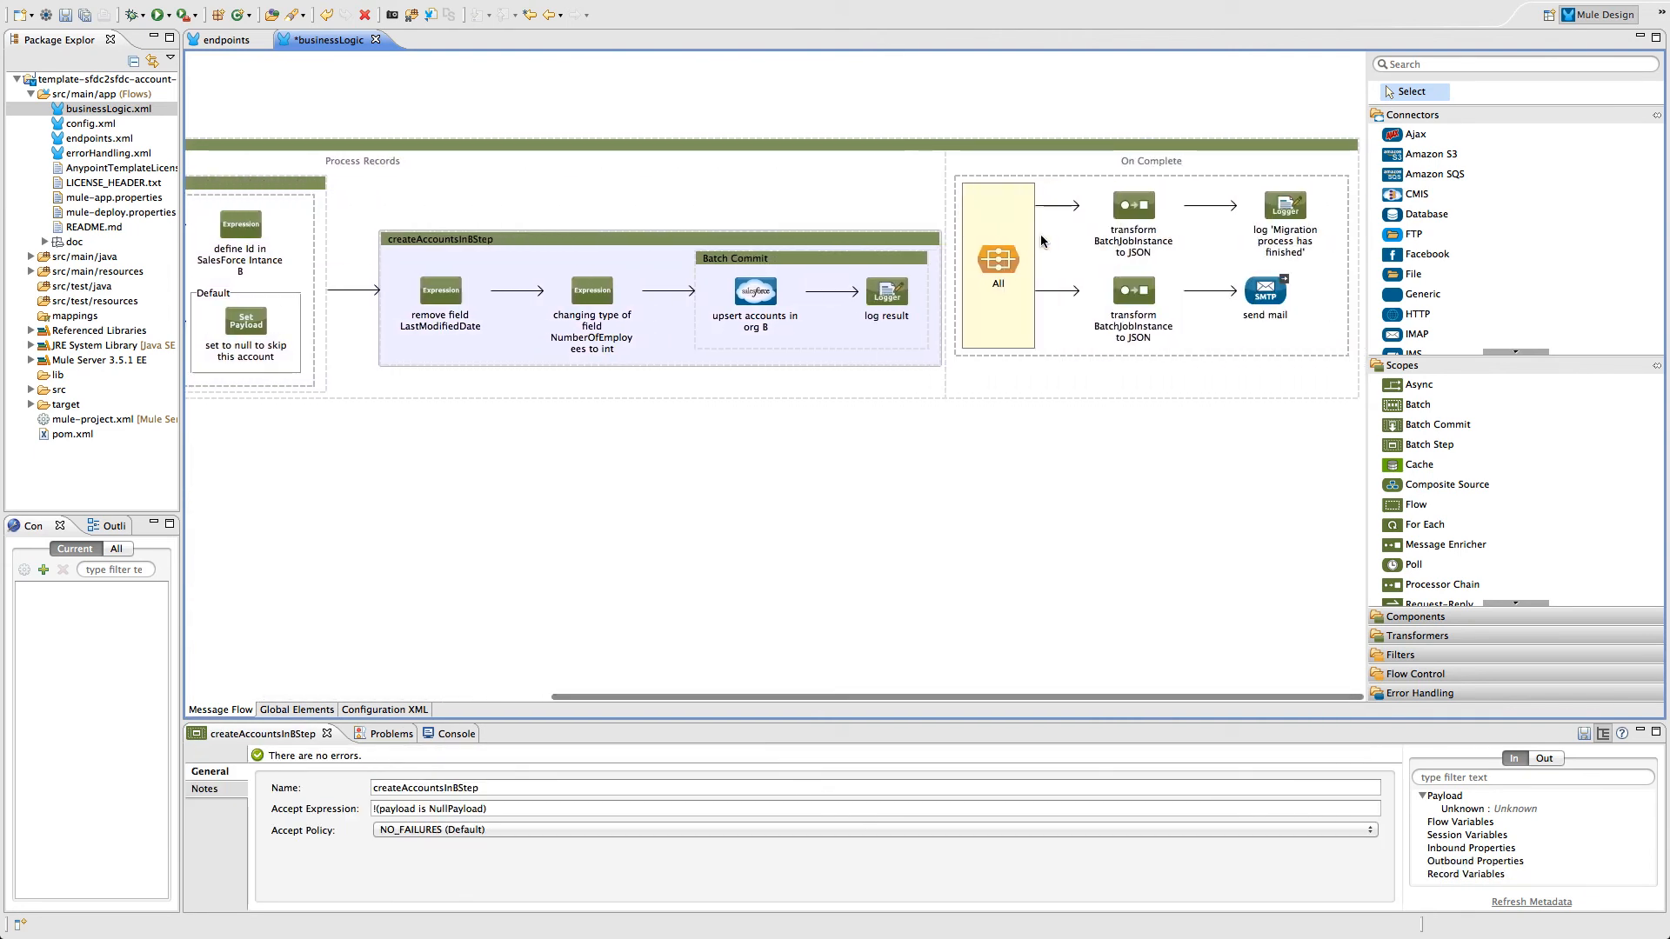
Inspect the On Complete All scope, then bring up mule.dev.properties from src/main/resources.
left_click(995, 261)
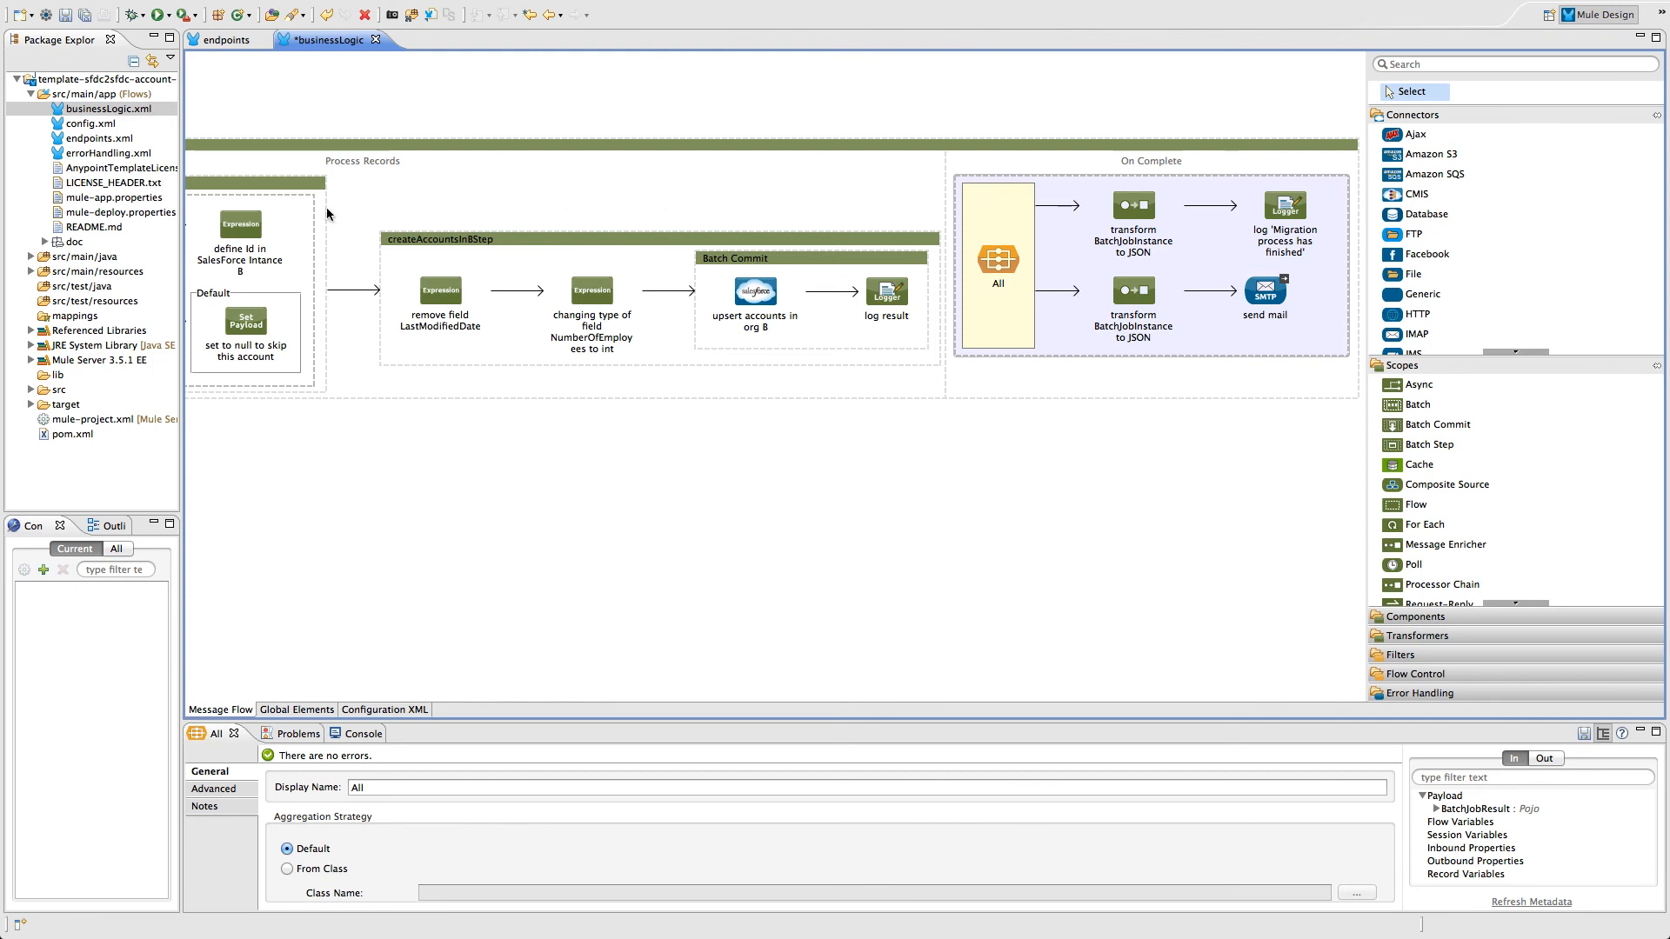
left_click(18, 271)
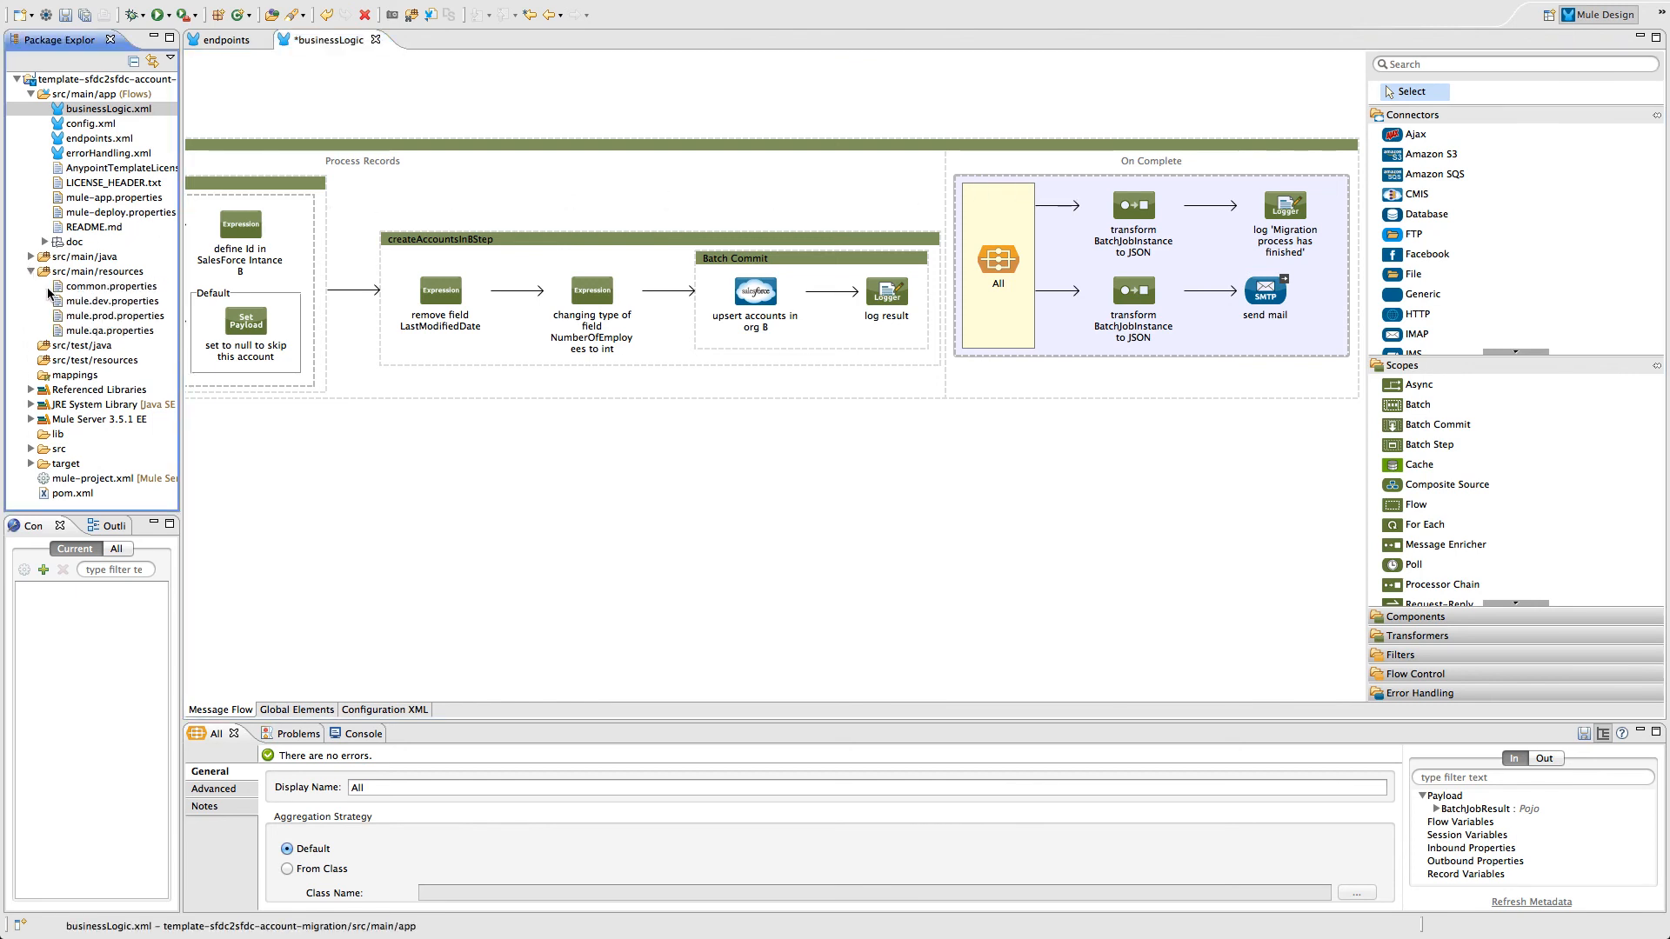
double_click(116, 301)
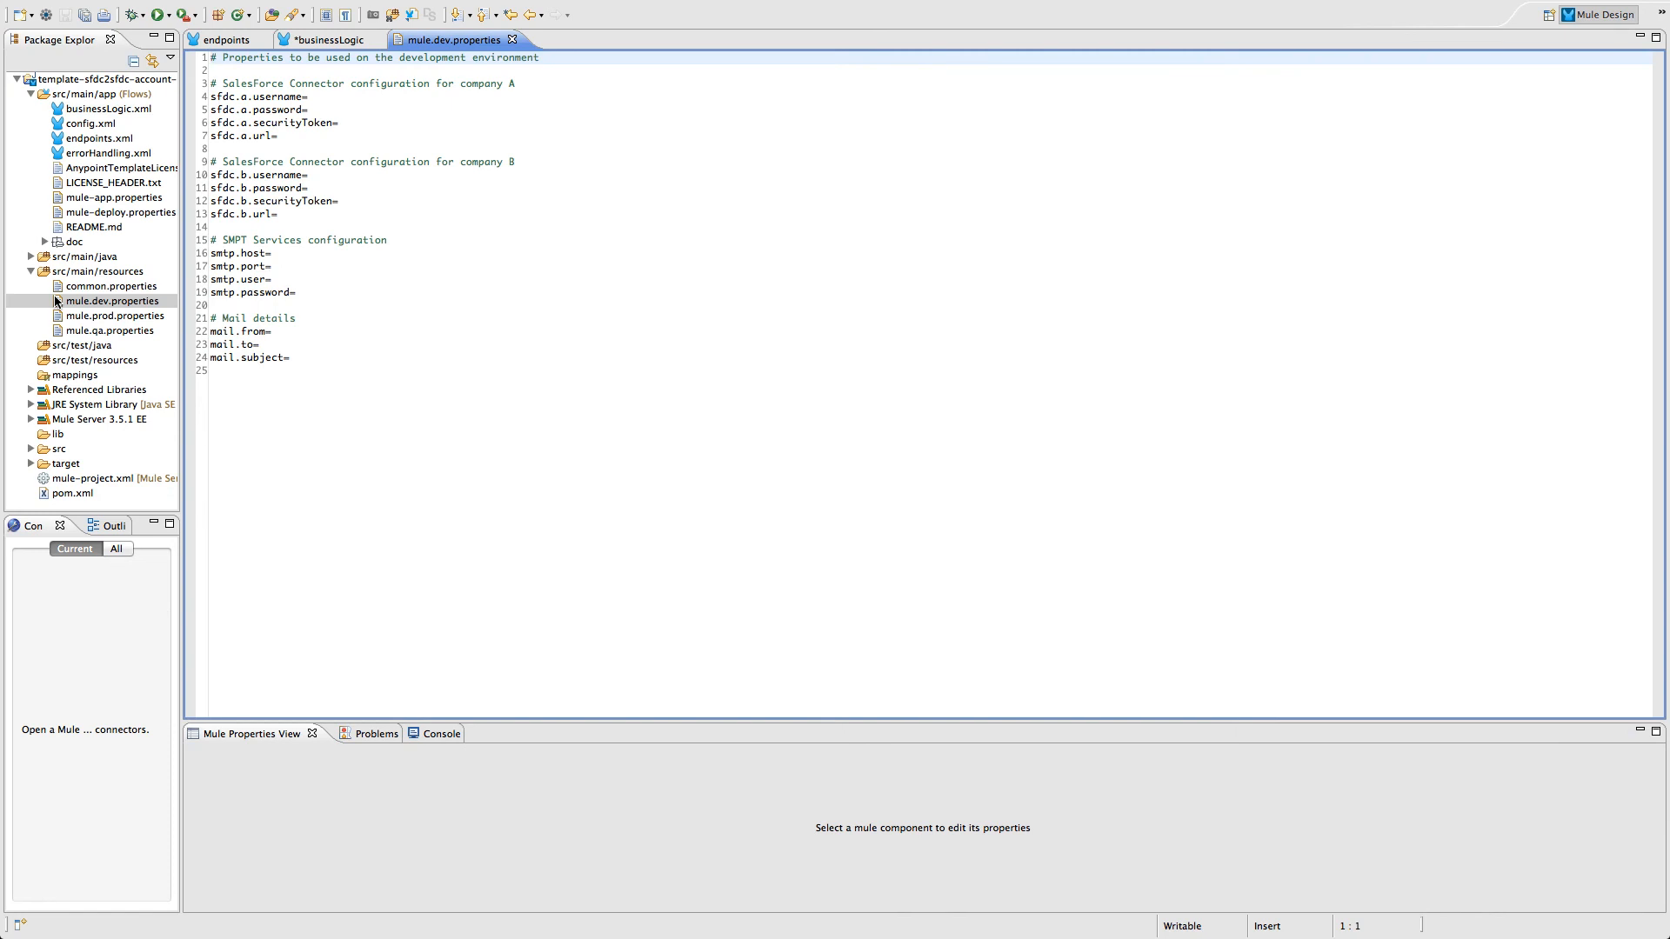